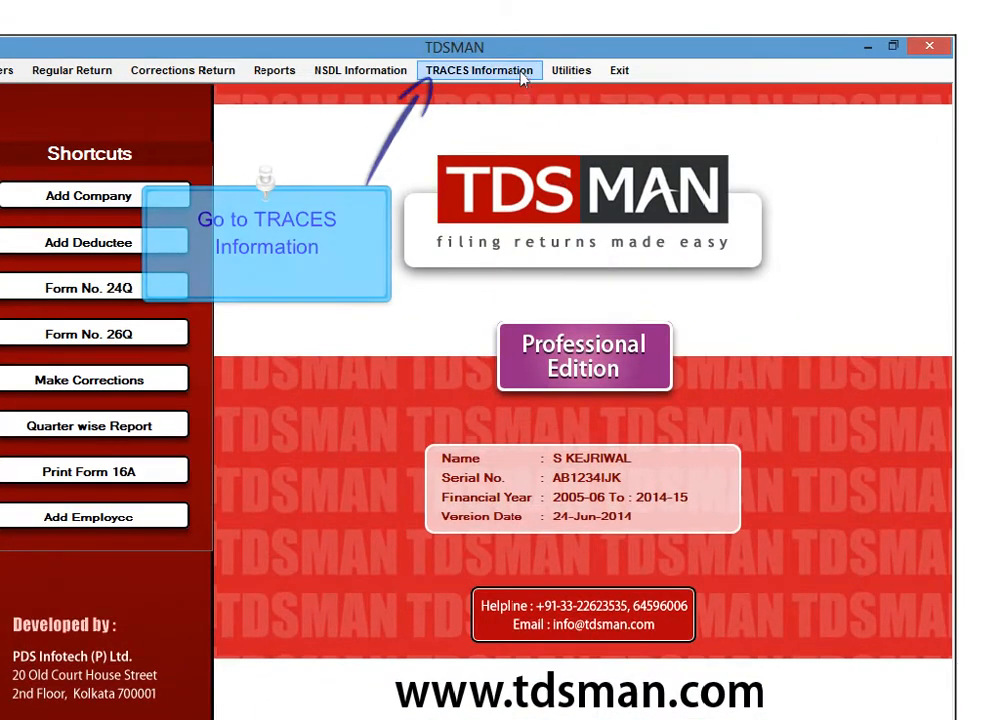
Step: Show the TRACES Information menu of TRACES-related tools
click(480, 70)
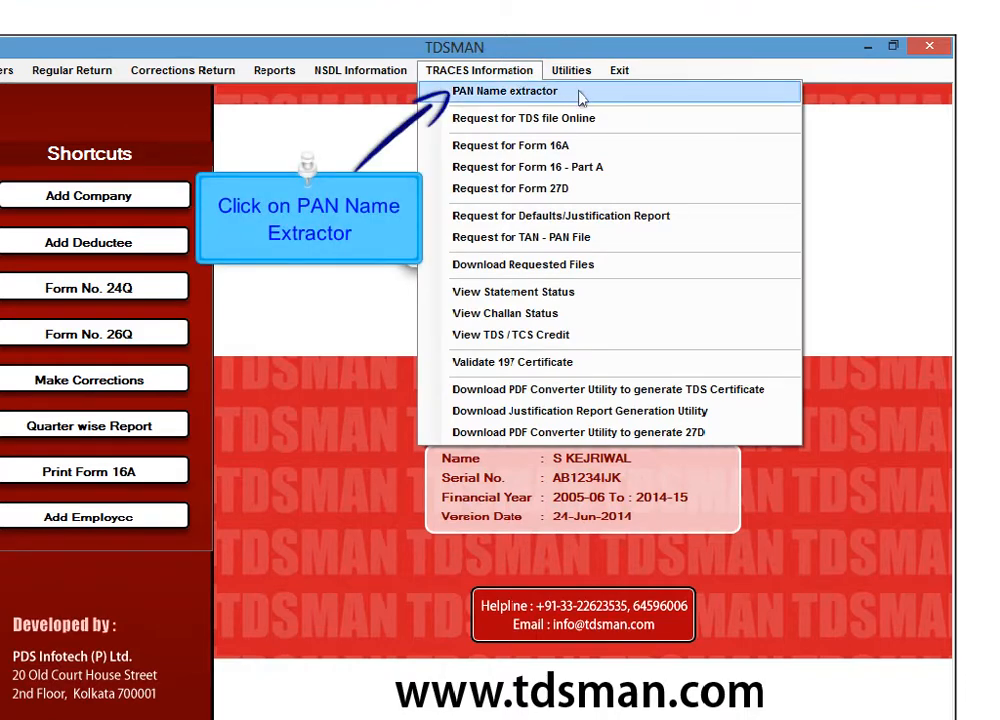
Step: Launch PAN Name extractor, listing 11 deductee PANs for 2013-14 Form 26Q Q1
click(508, 91)
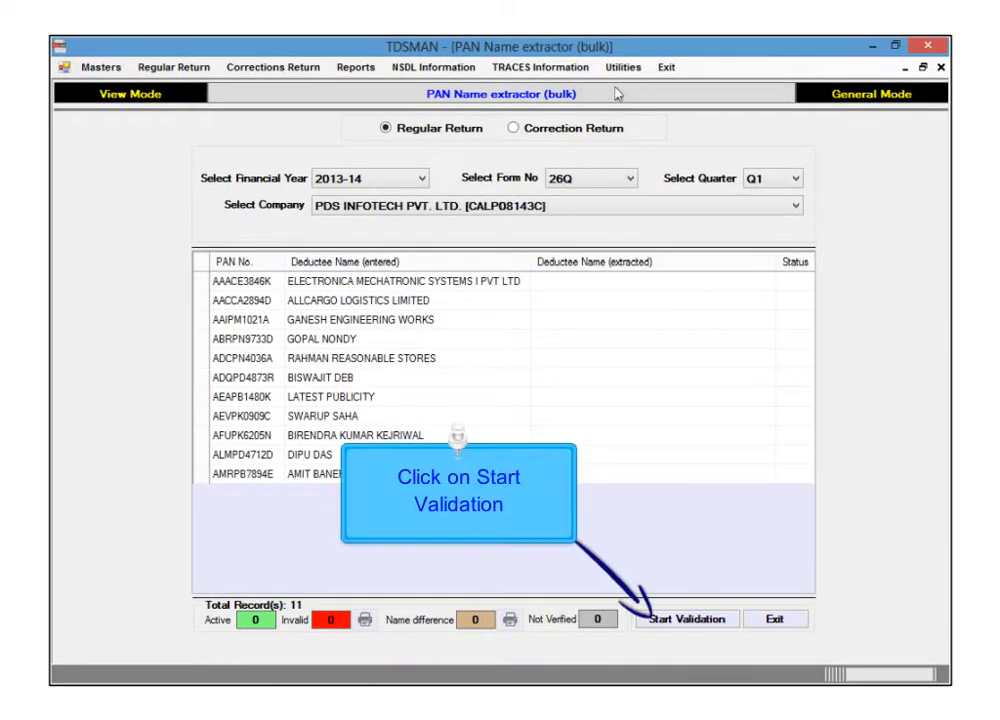
mouse_move(650, 573)
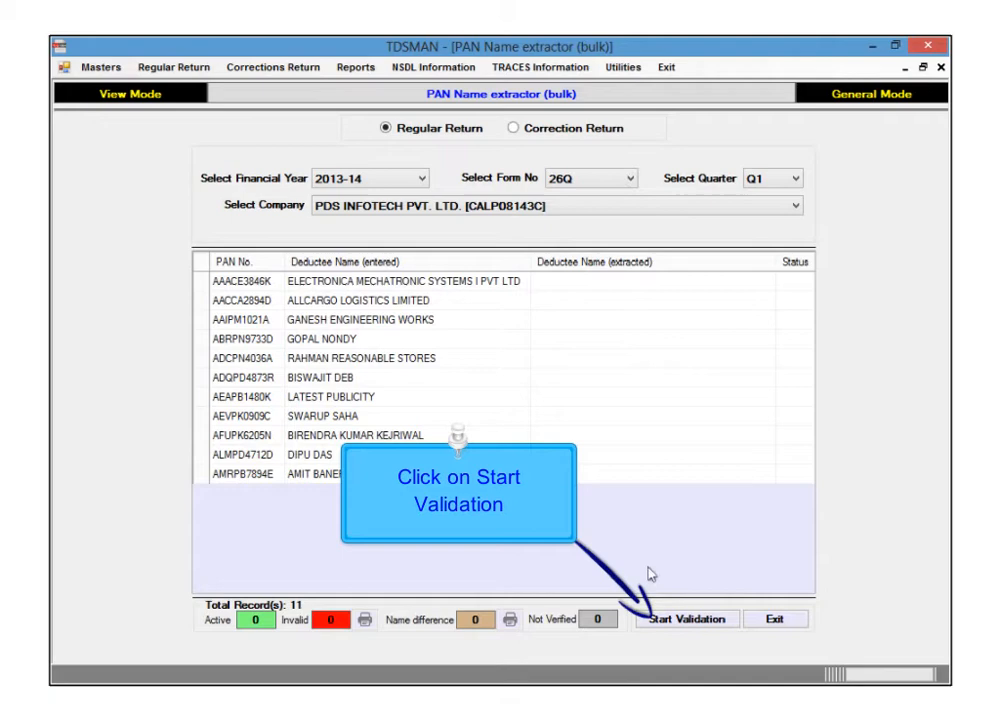
Step: Begin PAN validation and confirm Yes in the Proceed?? dialog
click(686, 618)
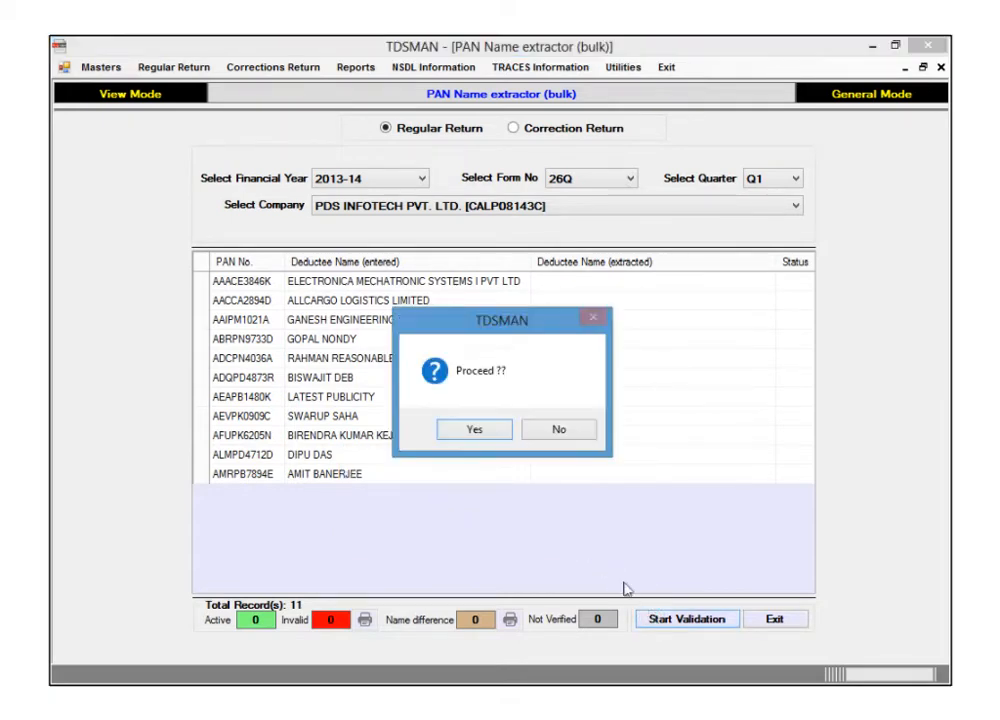
click(474, 429)
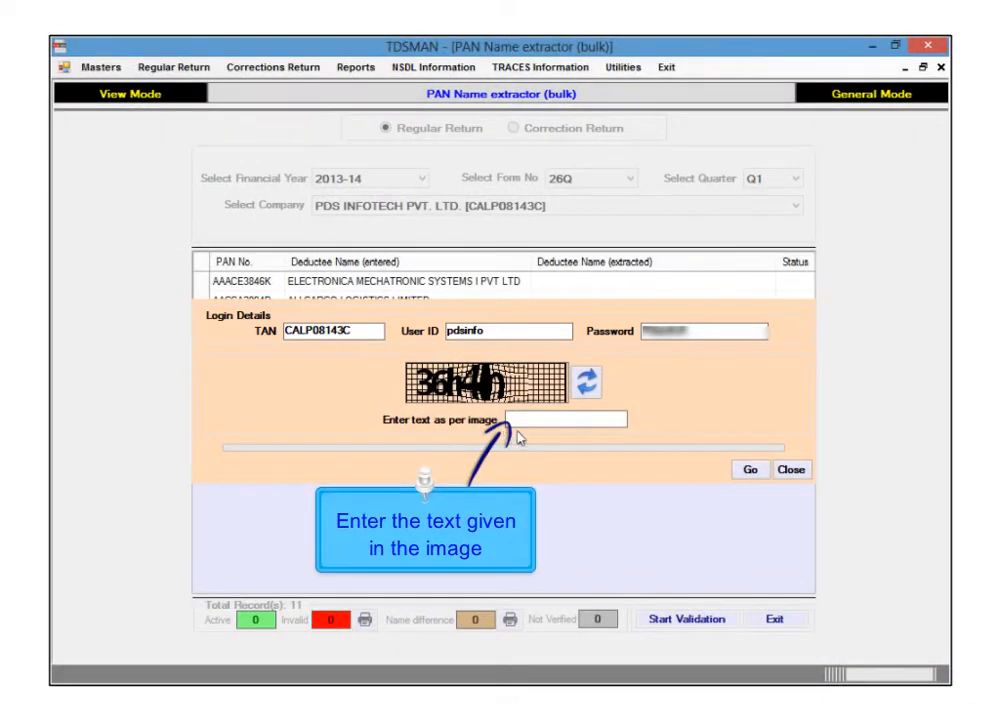
Step: Enter captcha text 36h4h and submit the TRACES login to fetch names
text(36h4h)
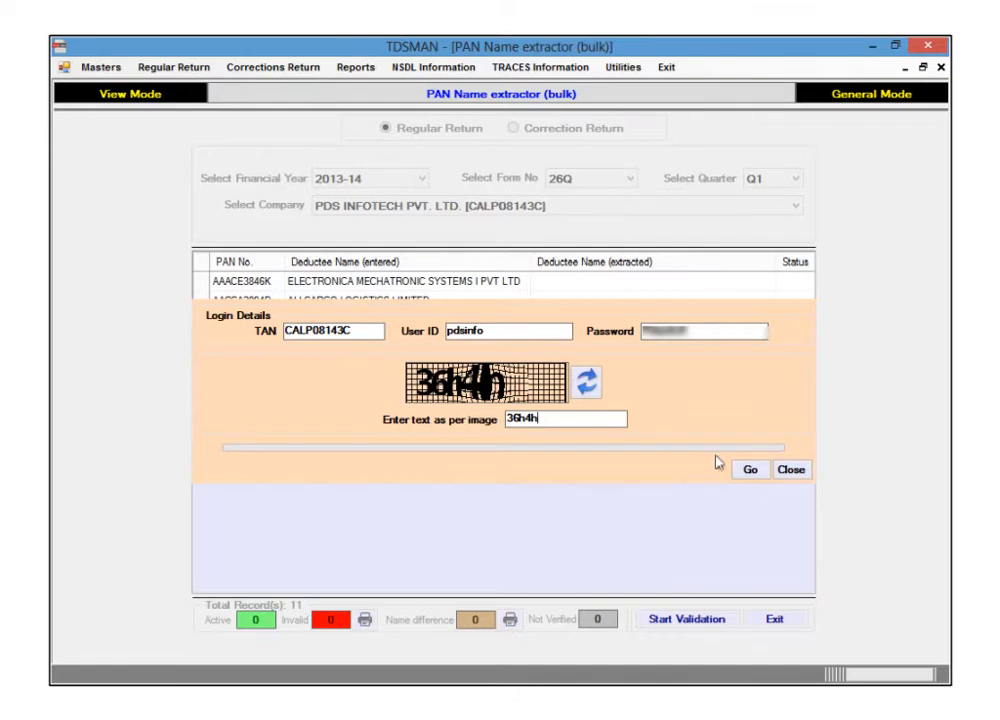
click(750, 469)
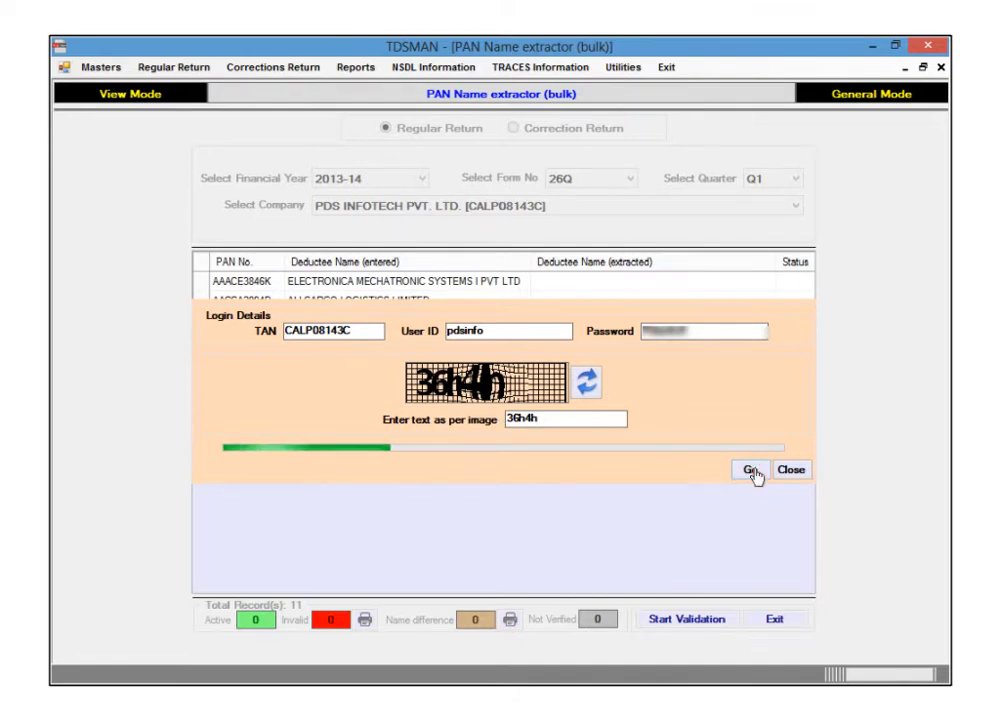
click(750, 470)
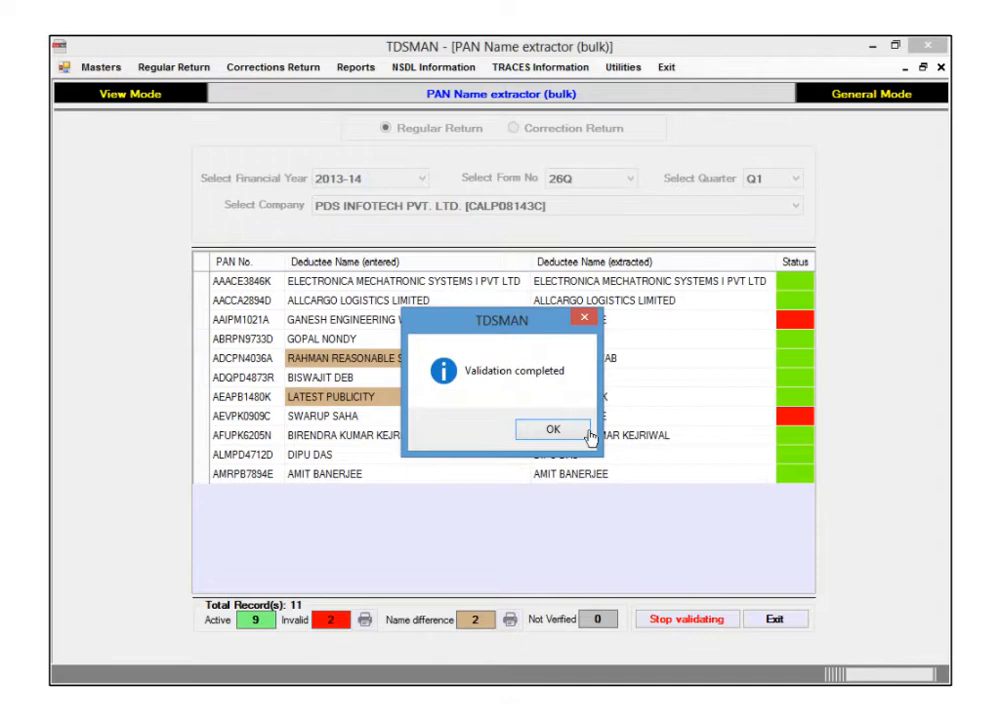
Step: Dismiss the Validation completed notice reporting 9 active, 2 invalid, 2 name differences
click(548, 429)
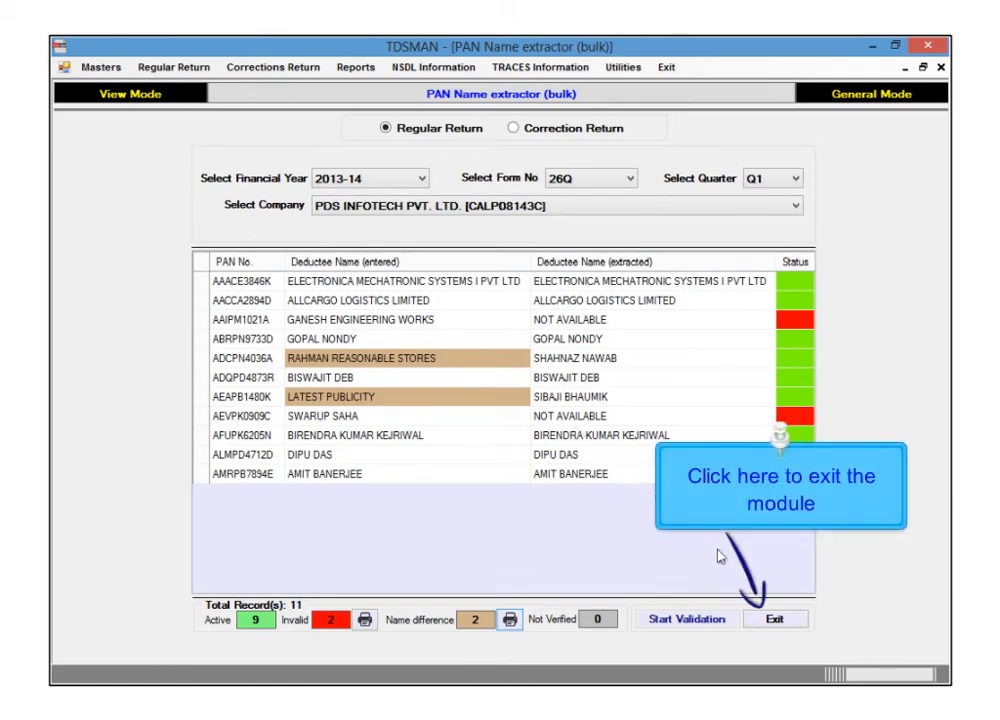
Step: Exit the PAN Name extractor after reviewing the extracted names
click(776, 618)
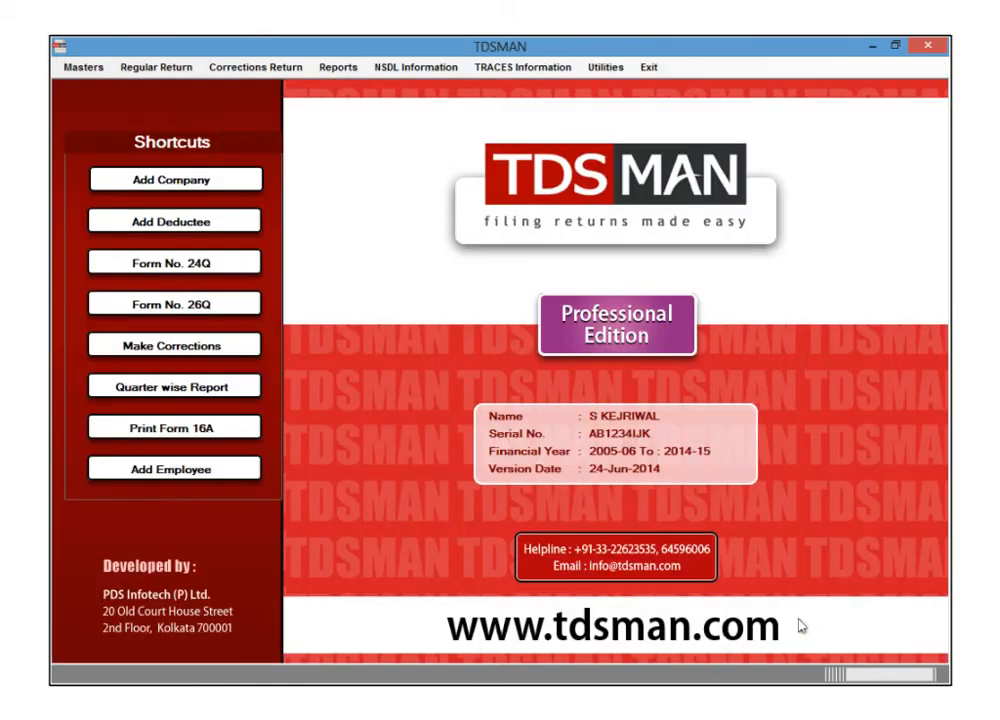